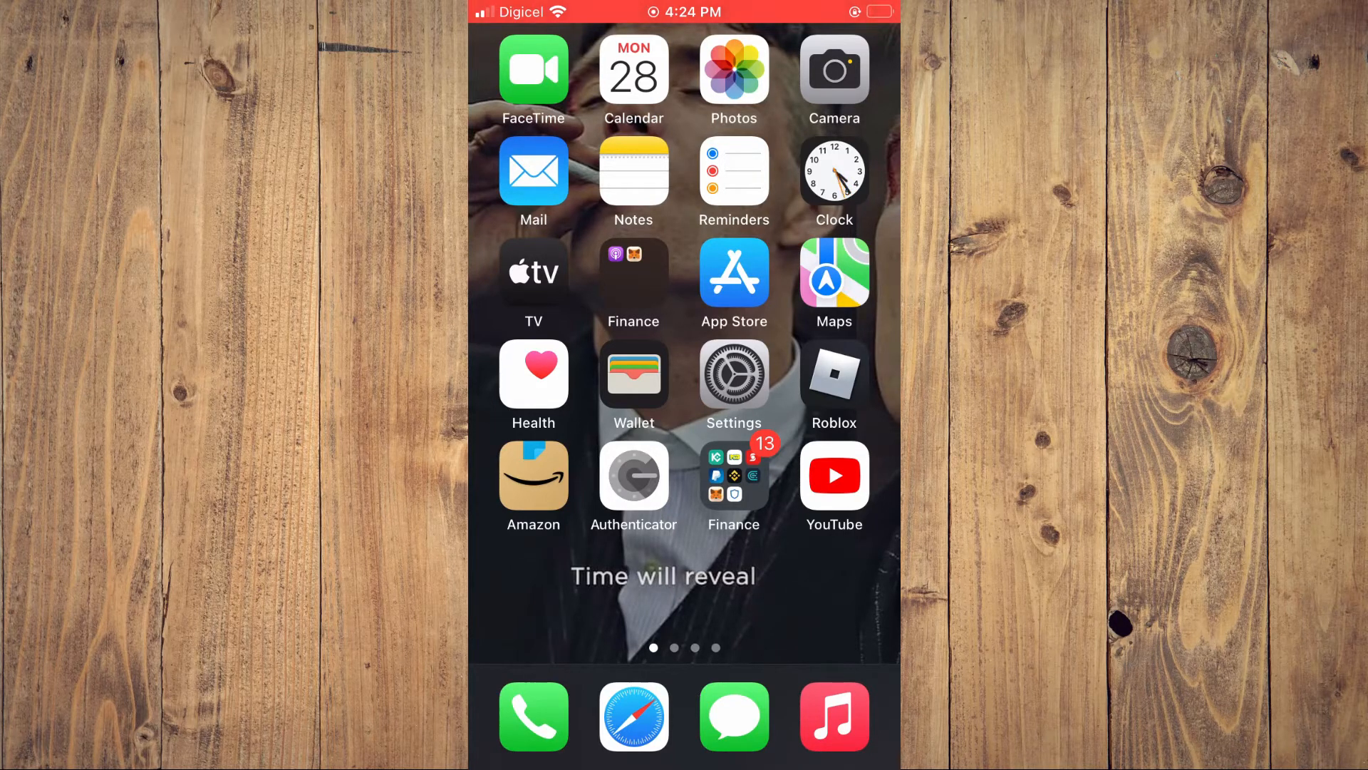
Step: Switch on Start PiP Automatically under Settings > General > Picture in Picture, then go to the home screen
left_click(733, 374)
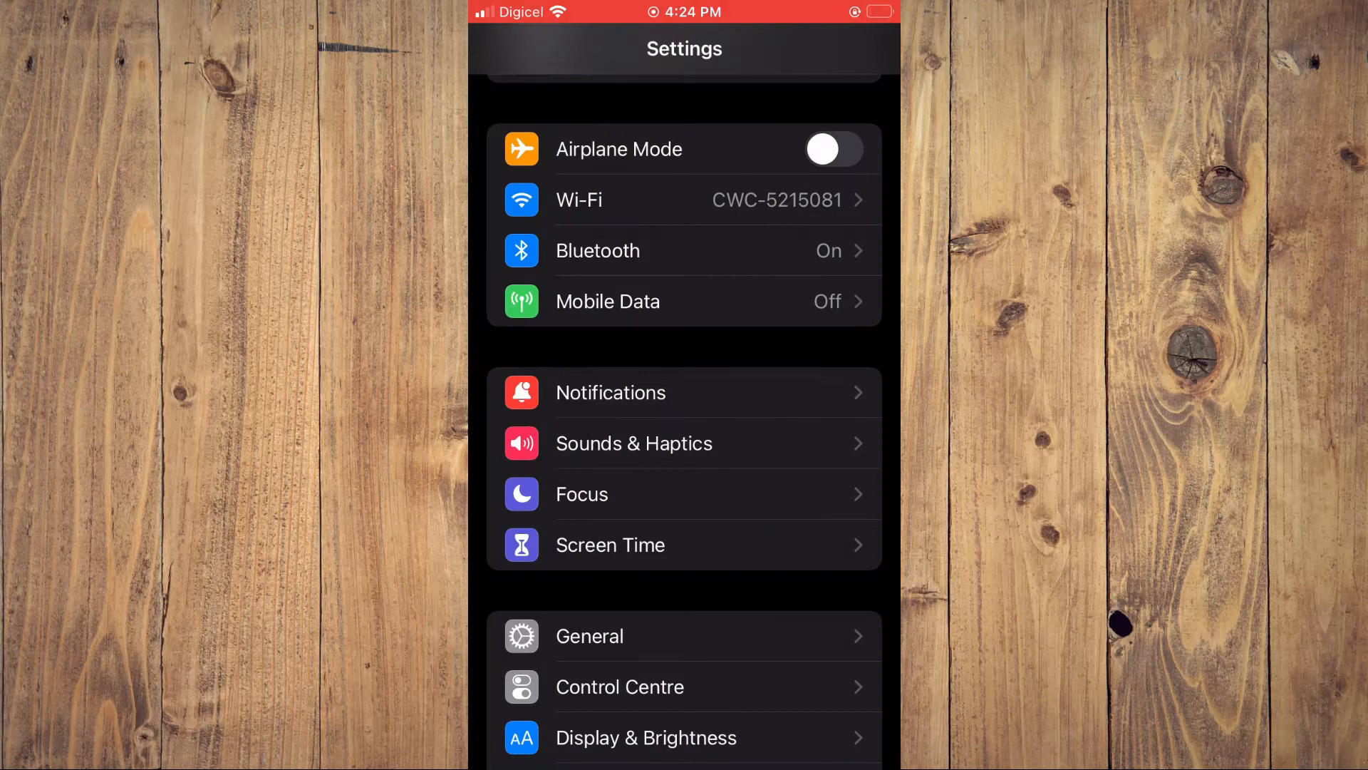
scroll("down", 3)
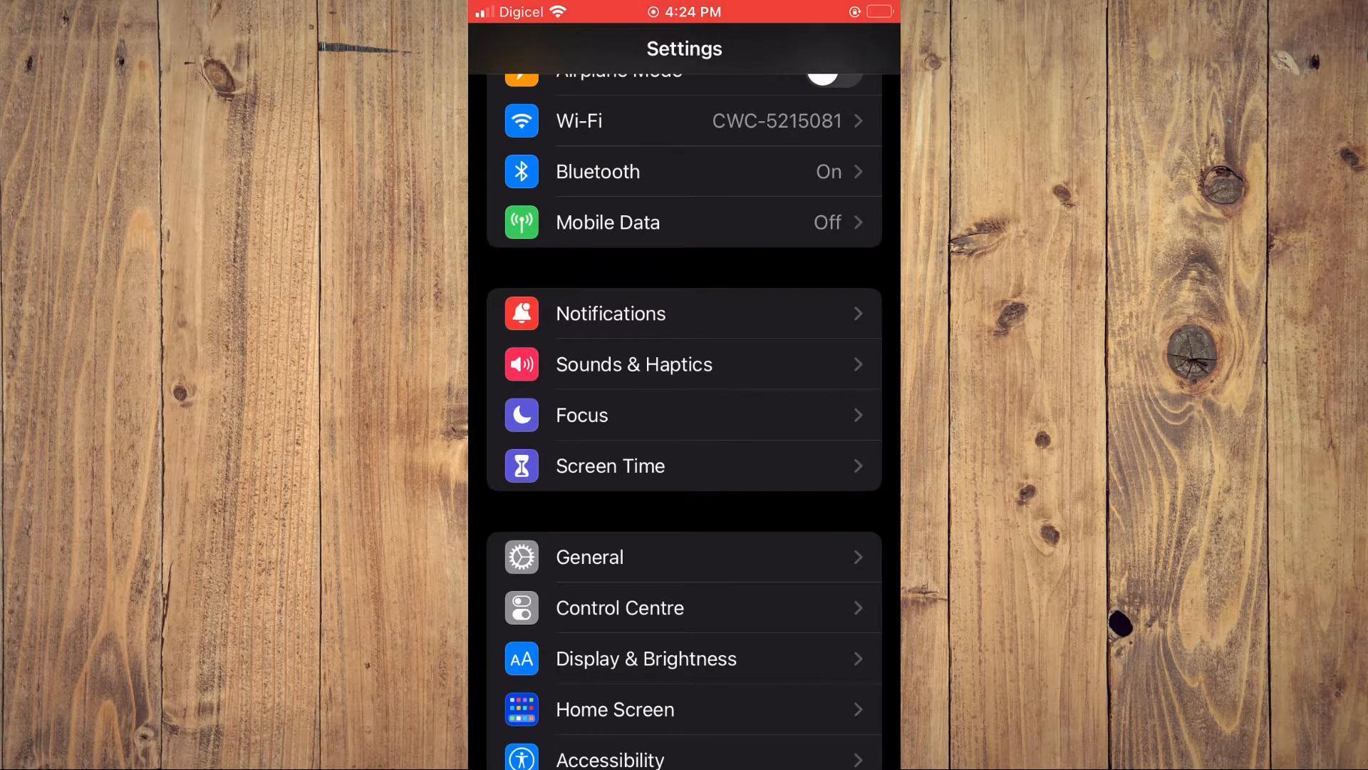
left_click(590, 558)
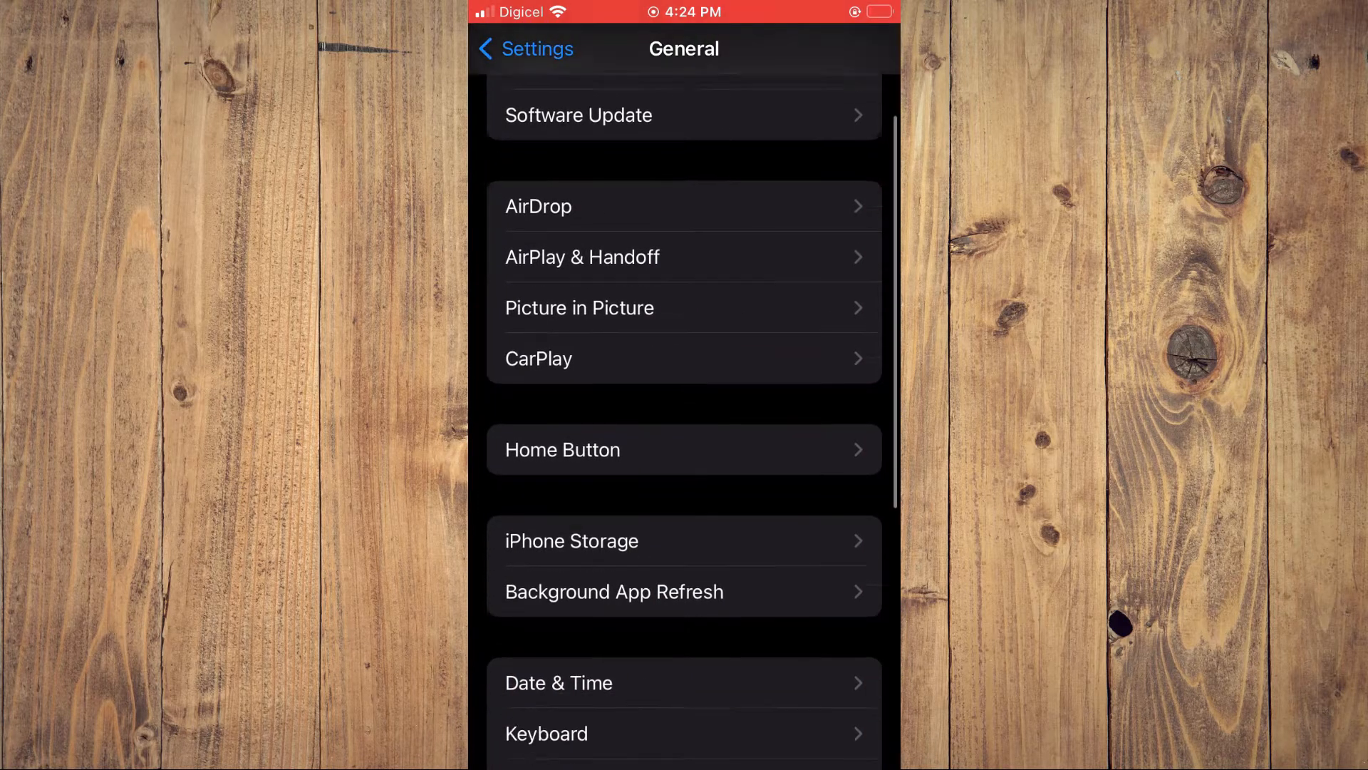
scroll("down", 3)
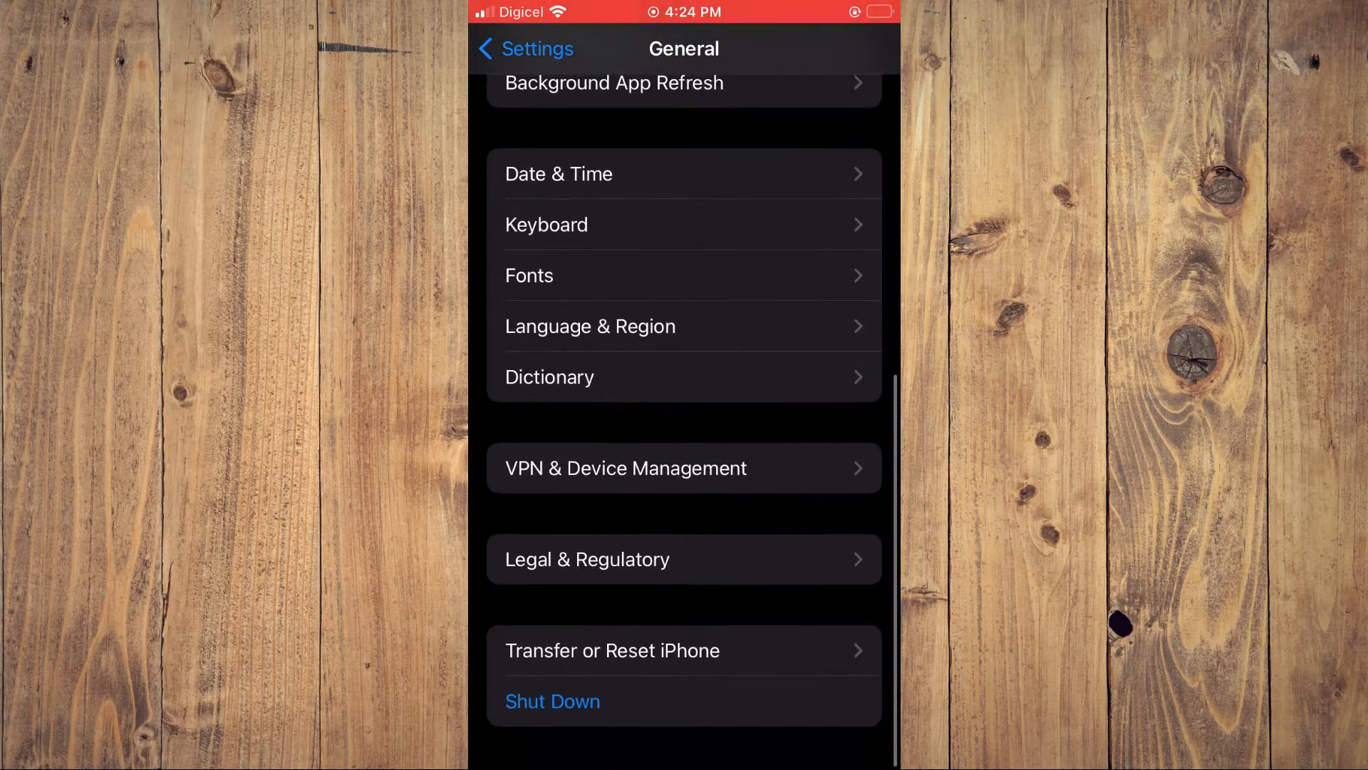
scroll("up", 3)
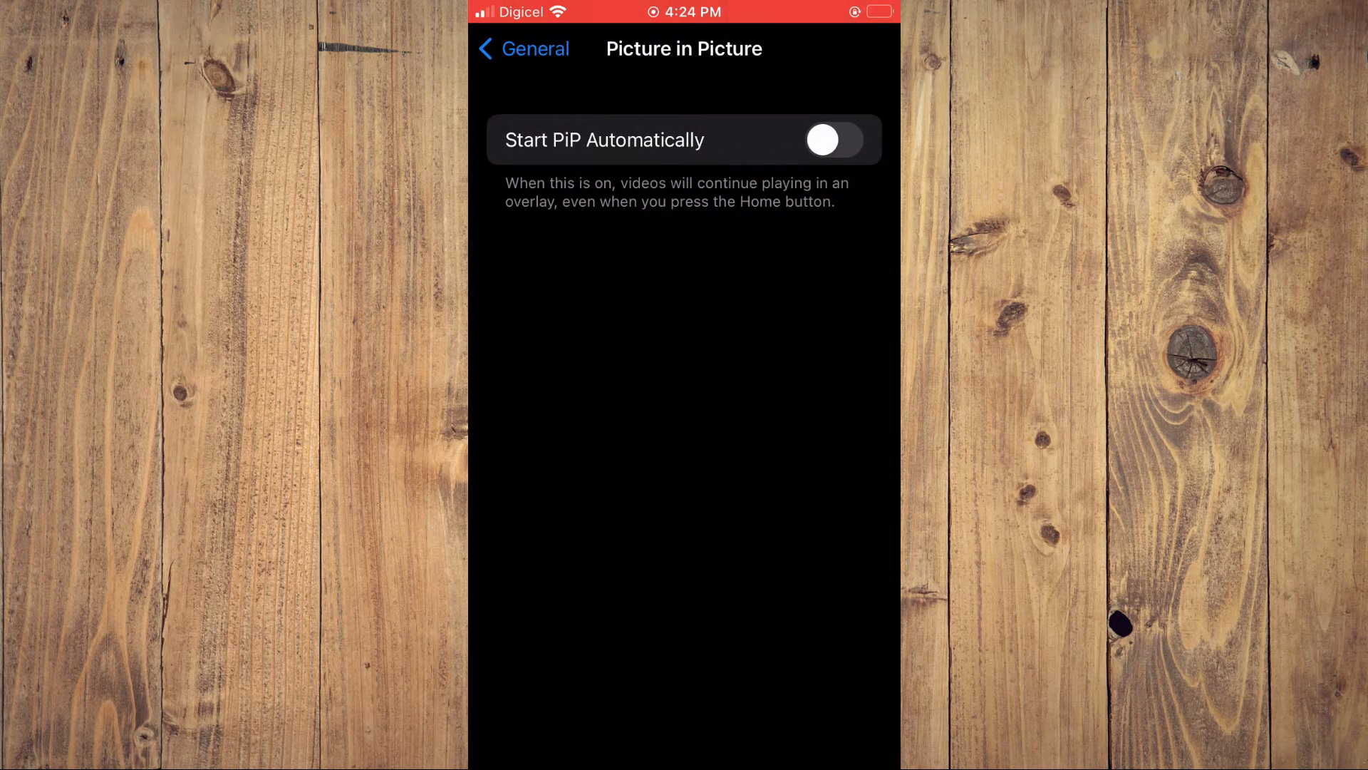
left_click(831, 140)
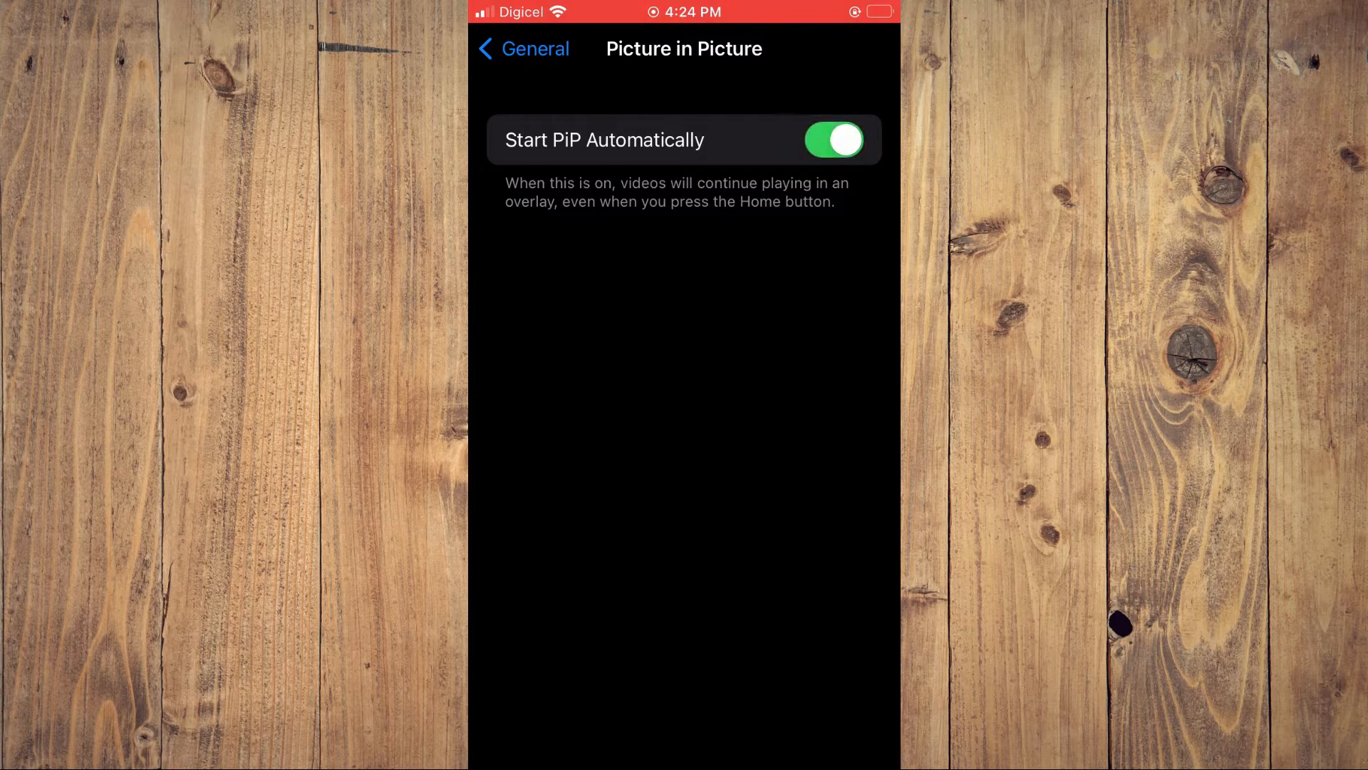
key("home")
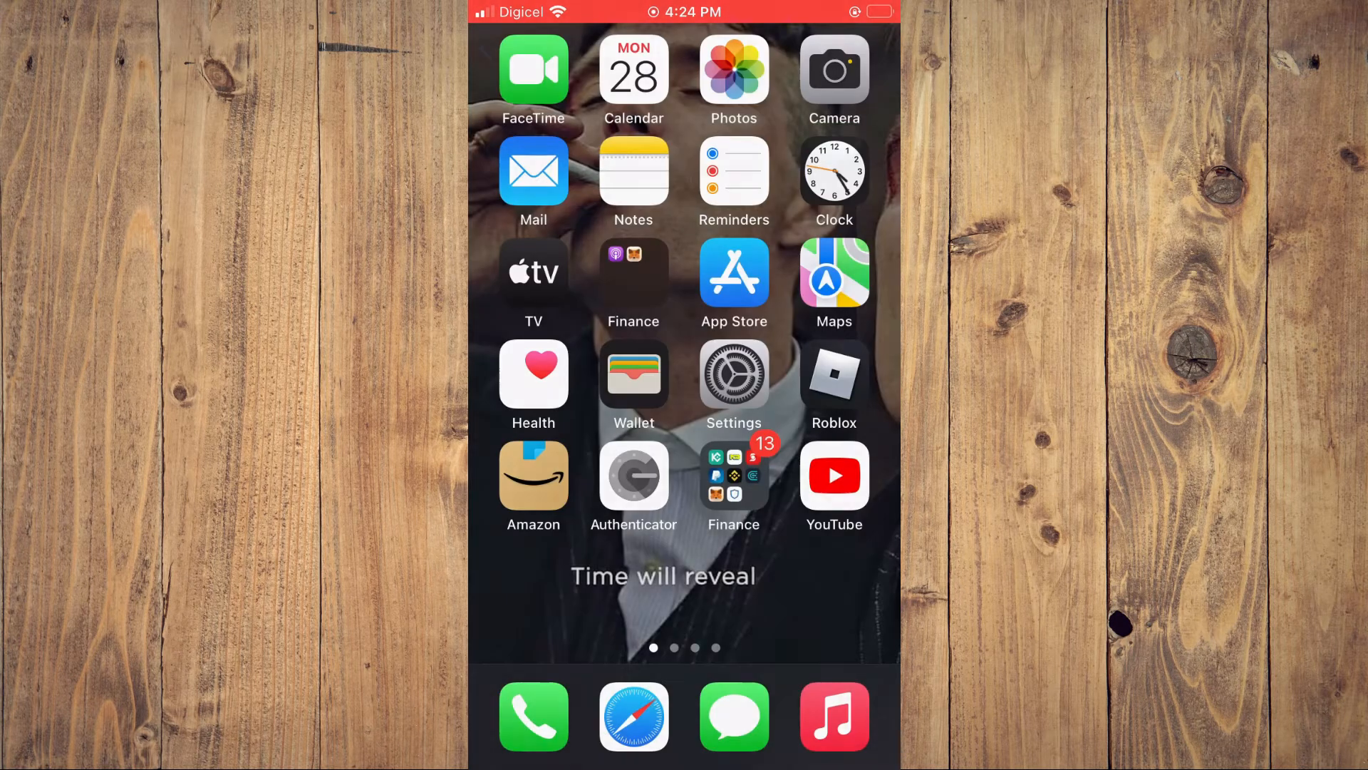
Step: Launch TikTok from the second home screen page and show its Discover page
scroll("left", 3)
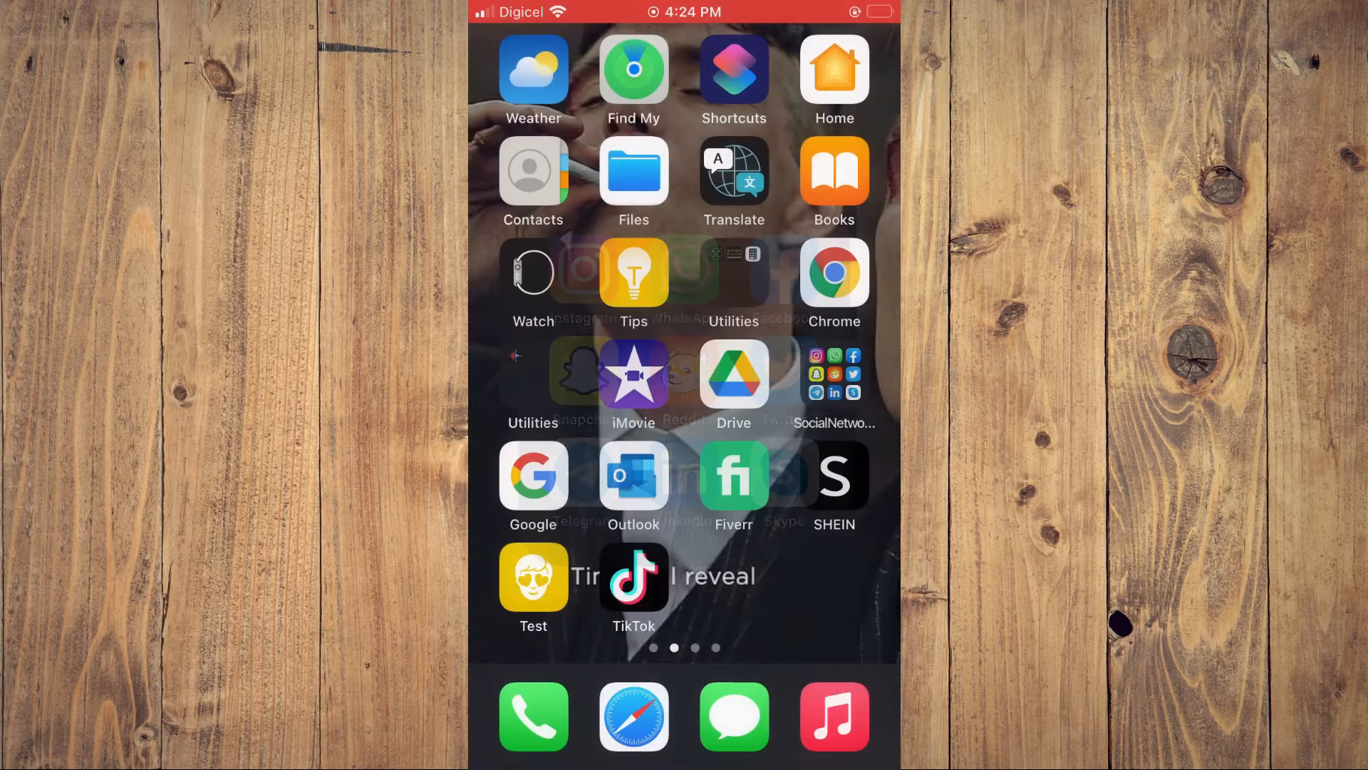
left_click(633, 577)
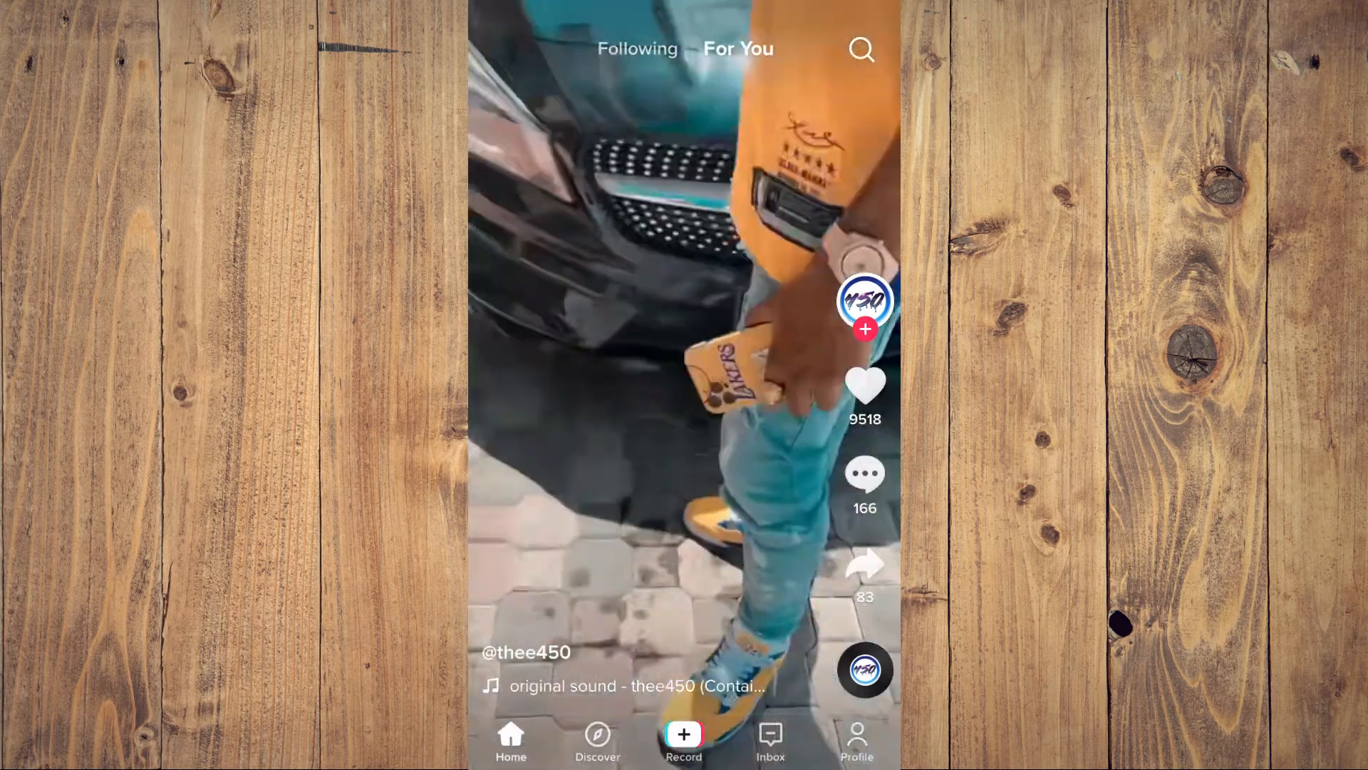
left_click(595, 738)
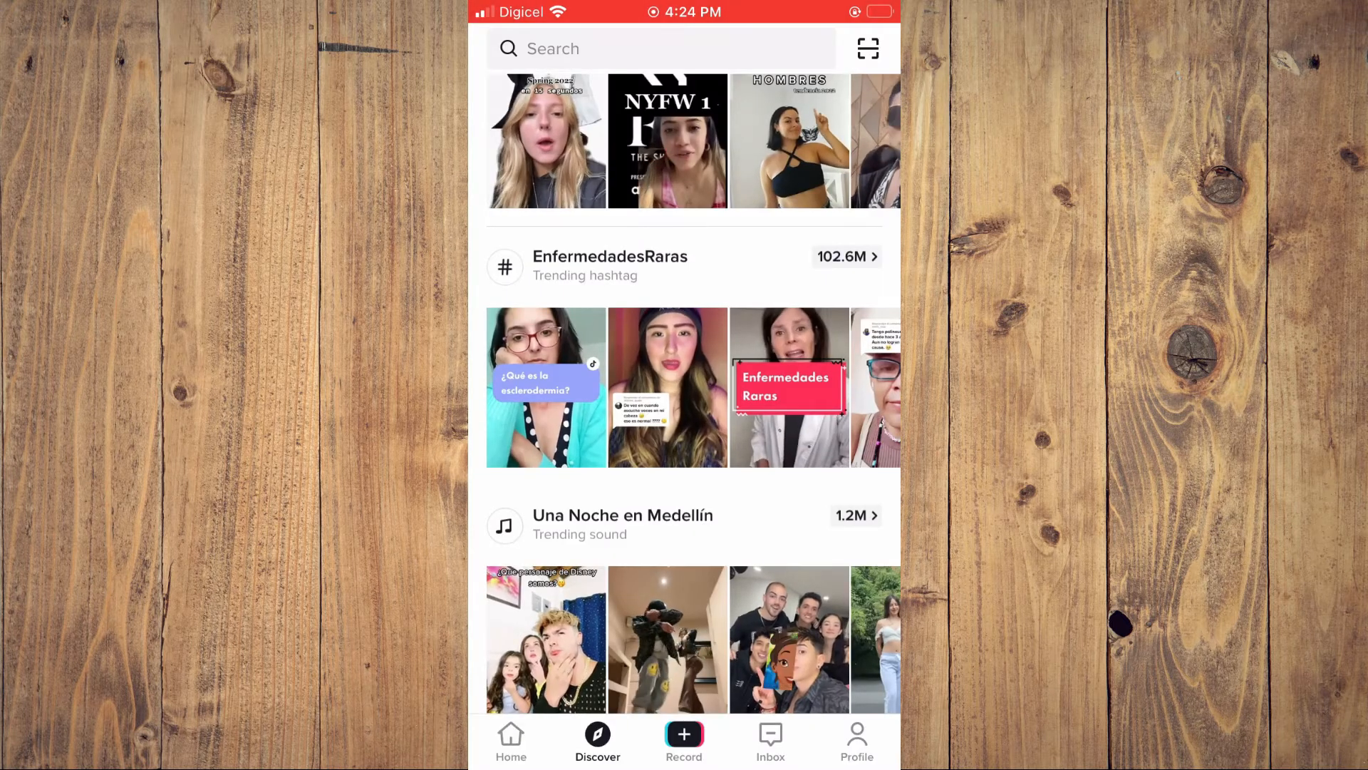
Step: Search TikTok for 'live now' via typing 'Liv' and start one of the LIVE stream results
left_click(653, 49)
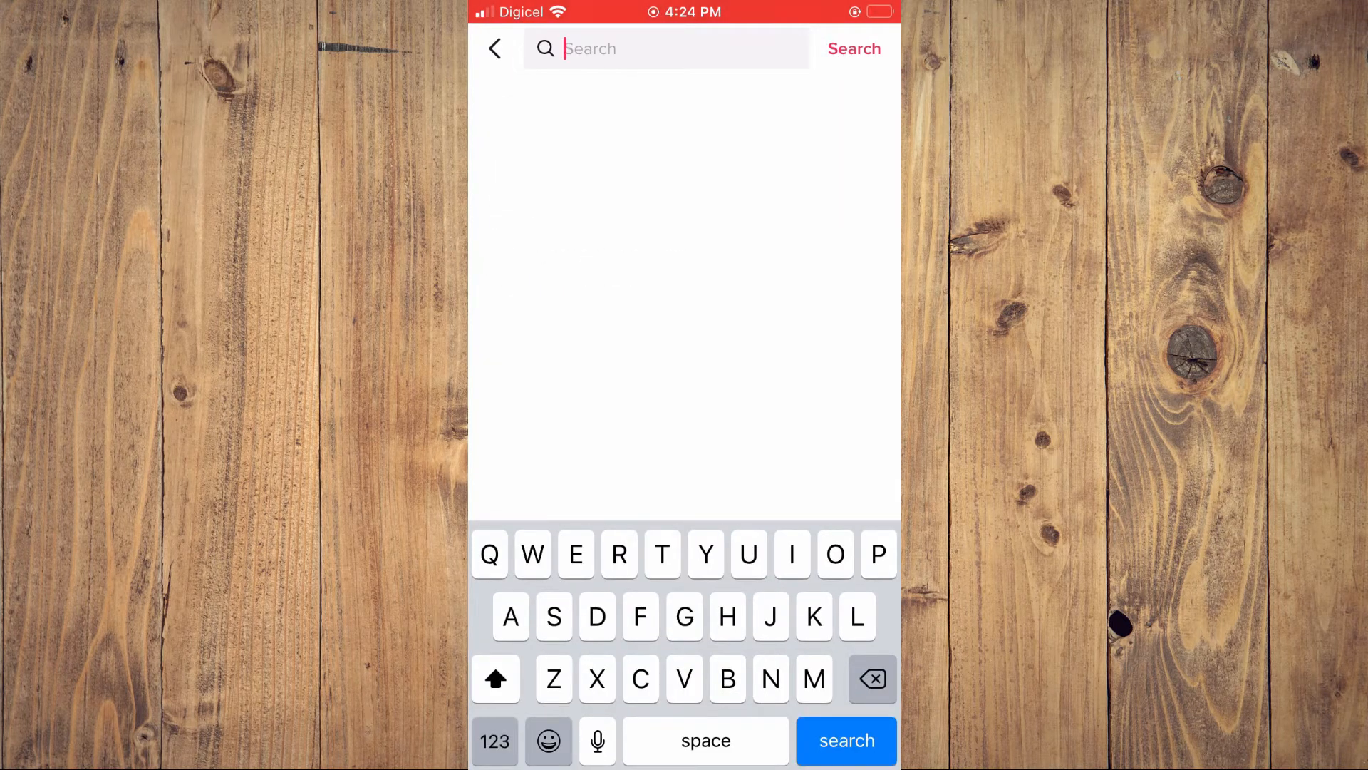
type("Liv")
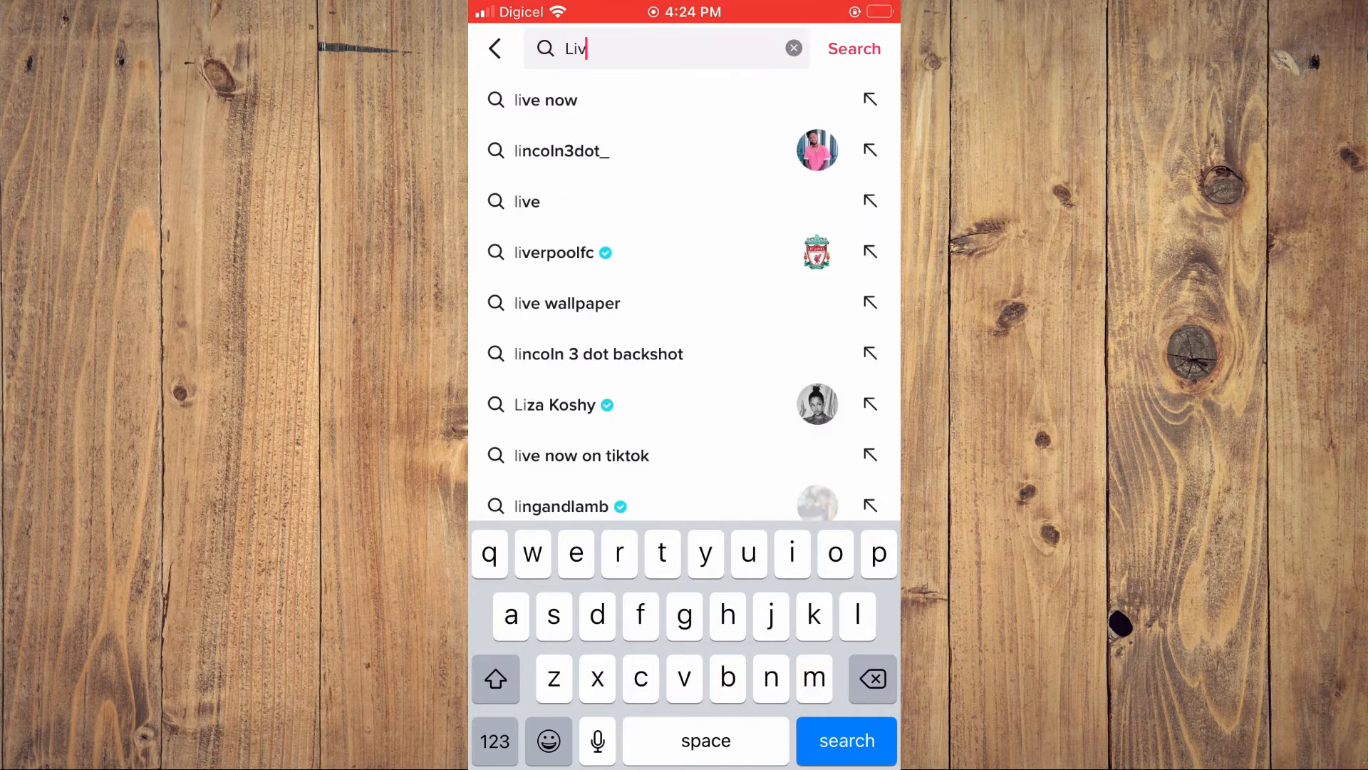
left_click(544, 100)
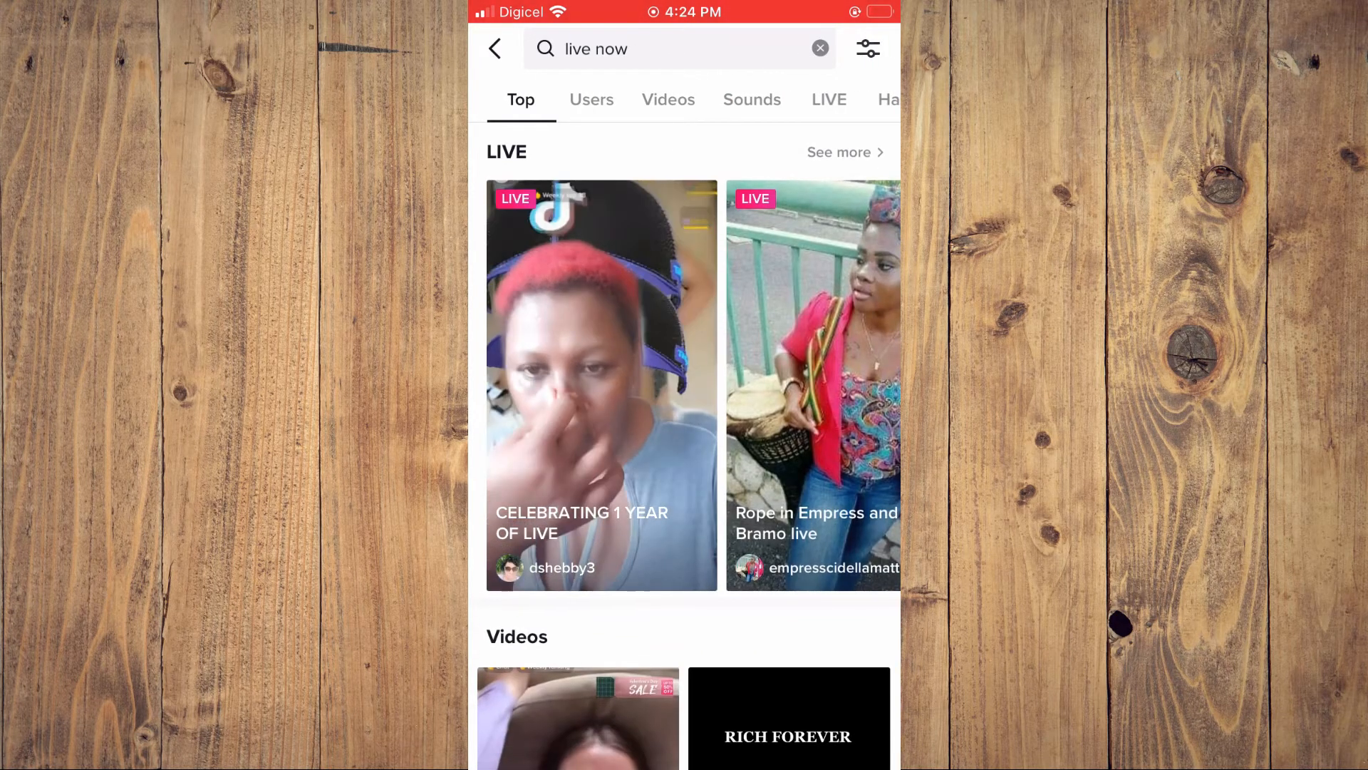
left_click(829, 100)
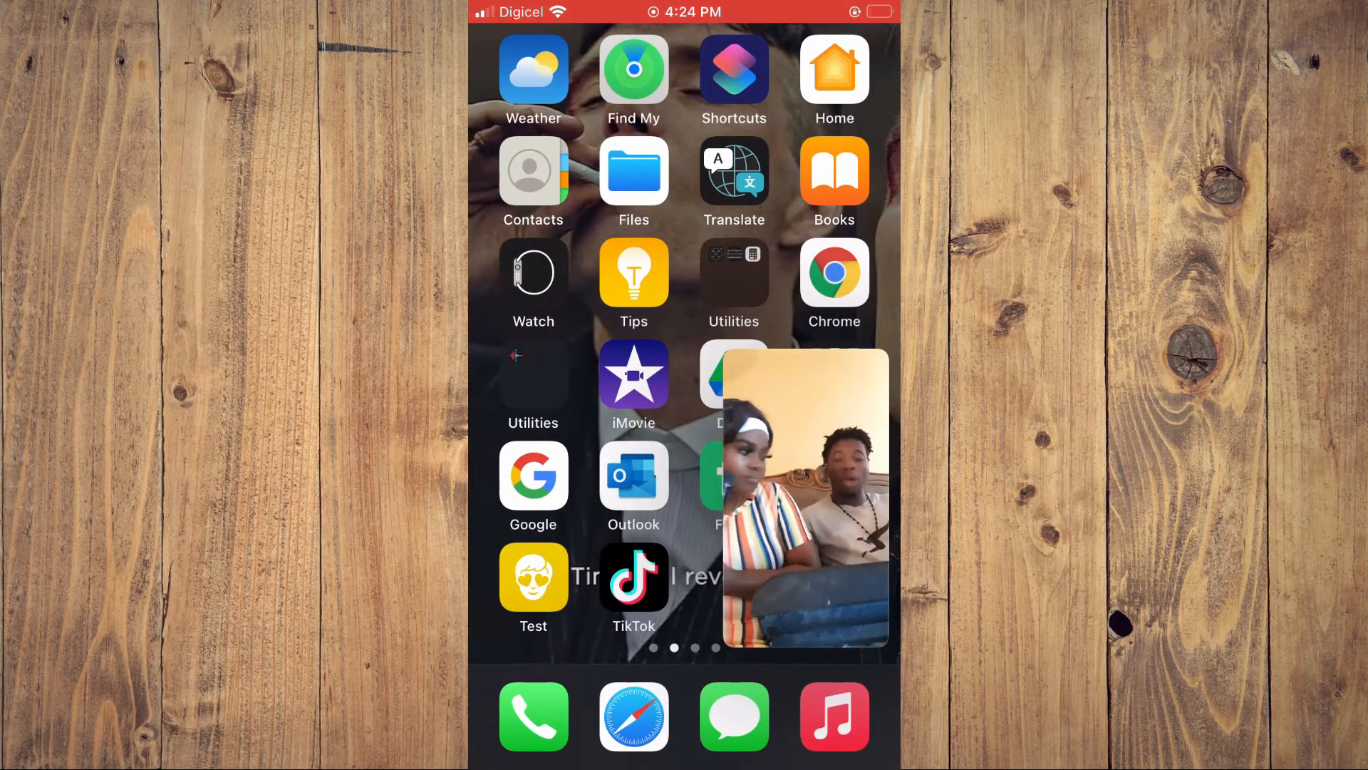
Step: Launch the Google app while the live stream keeps playing in its floating PiP window
left_click(533, 475)
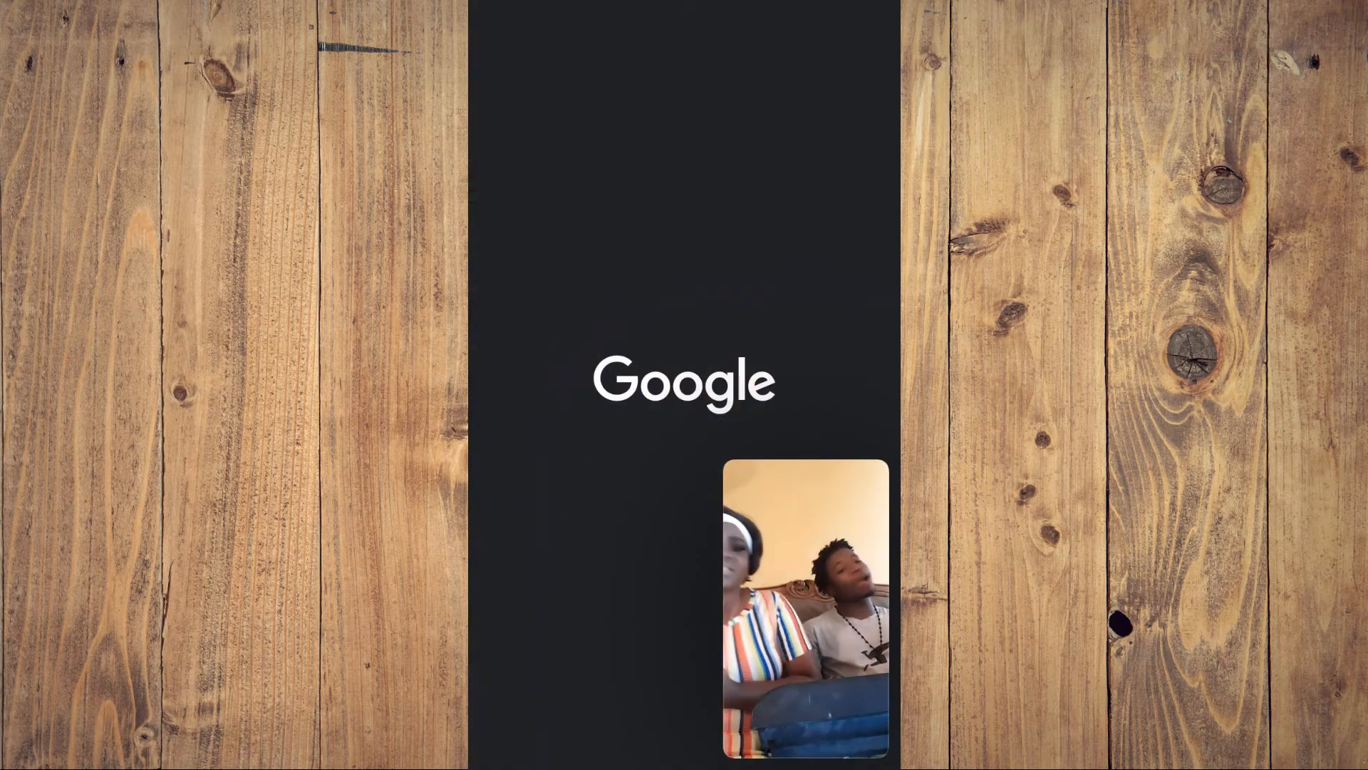